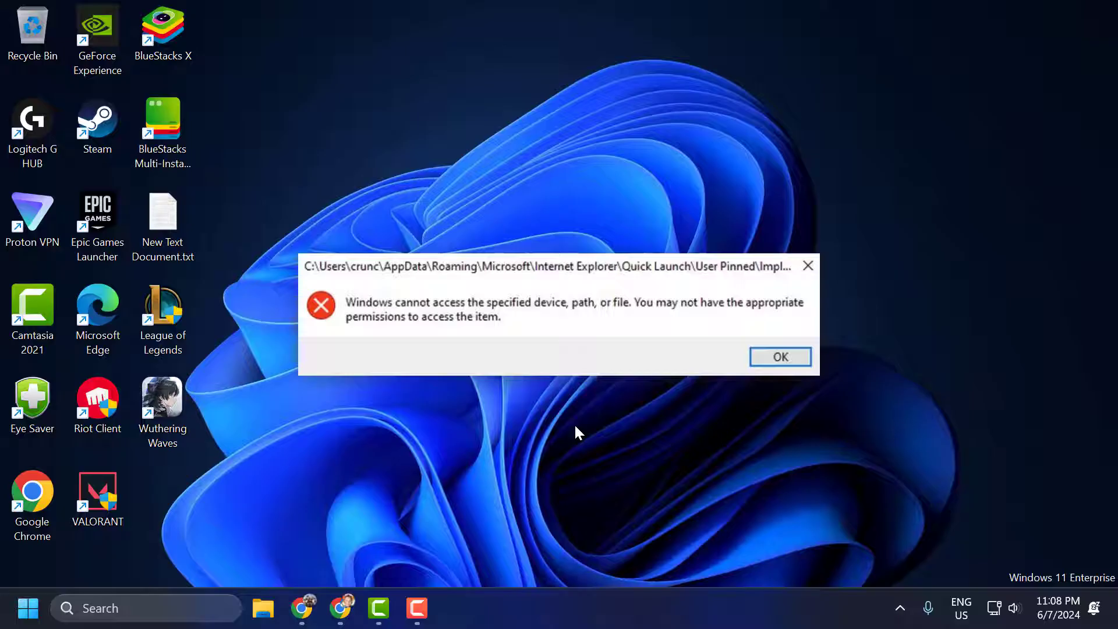
{"action": "mouse_move", "coordinate": [366, 501]}
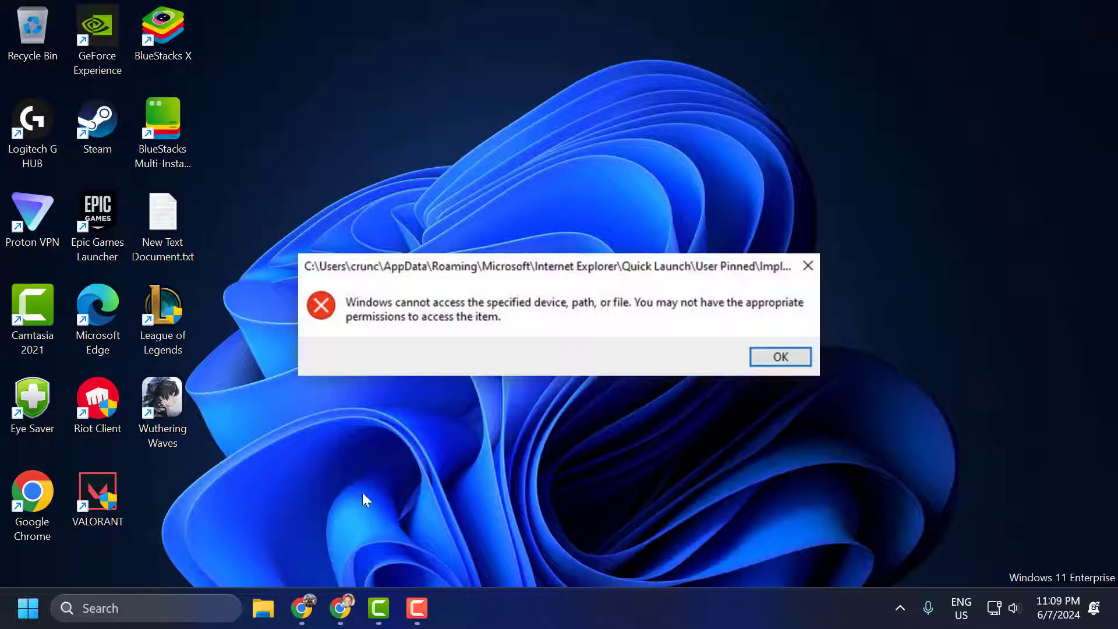
Step: Dismiss the access error and browse to C:\Riot Games\Riot Client
{"action": "left_click", "coordinate": [780, 356]}
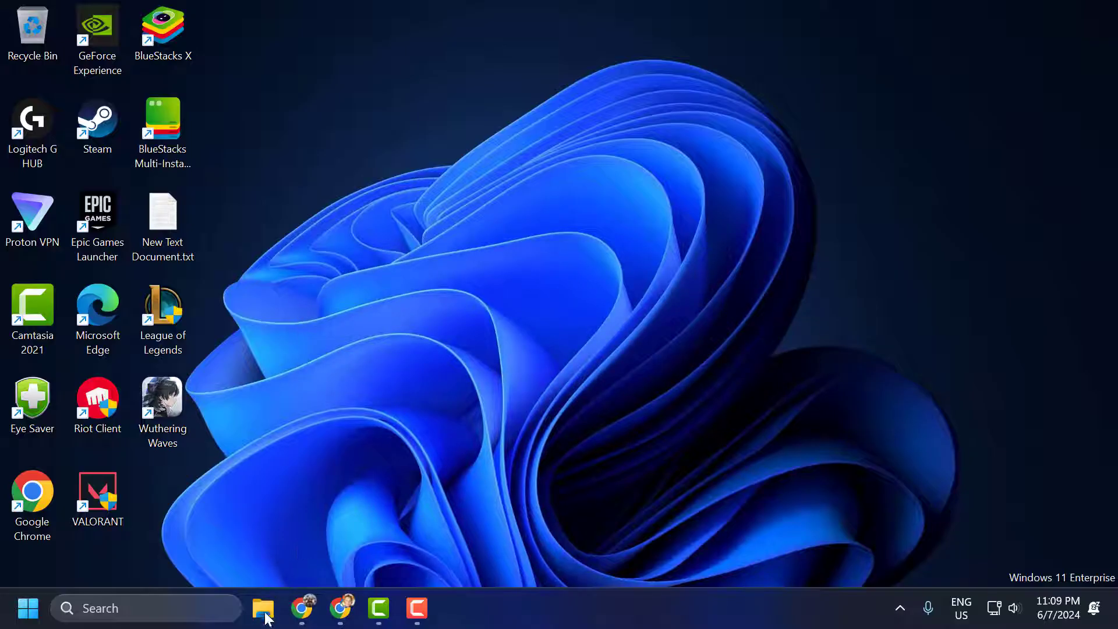
{"action": "left_click", "coordinate": [263, 608]}
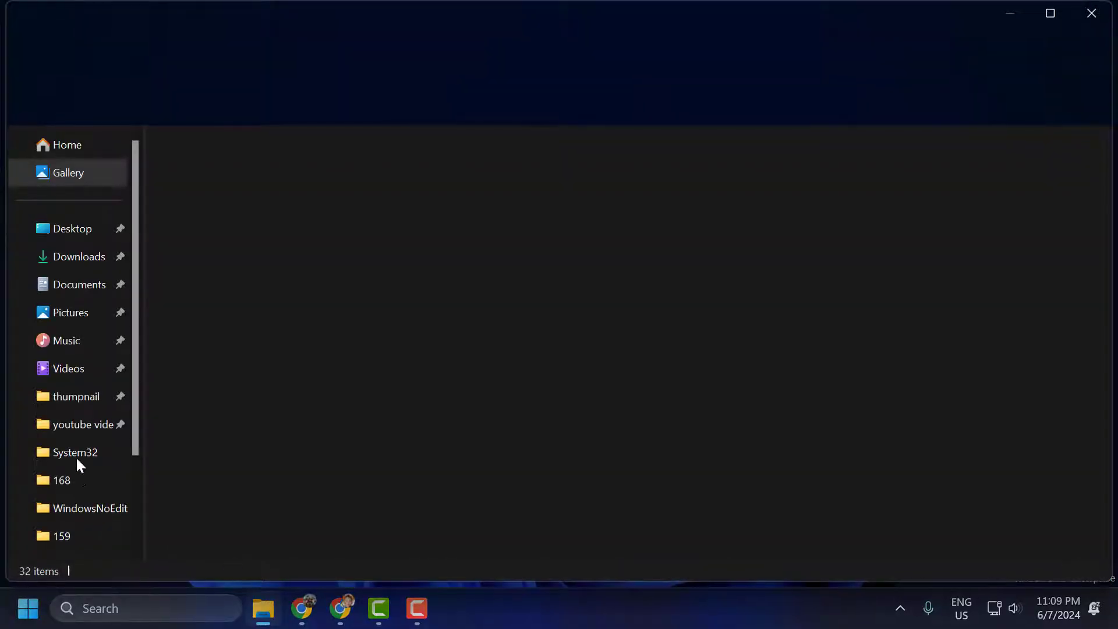
{"action": "left_click", "coordinate": [48, 525]}
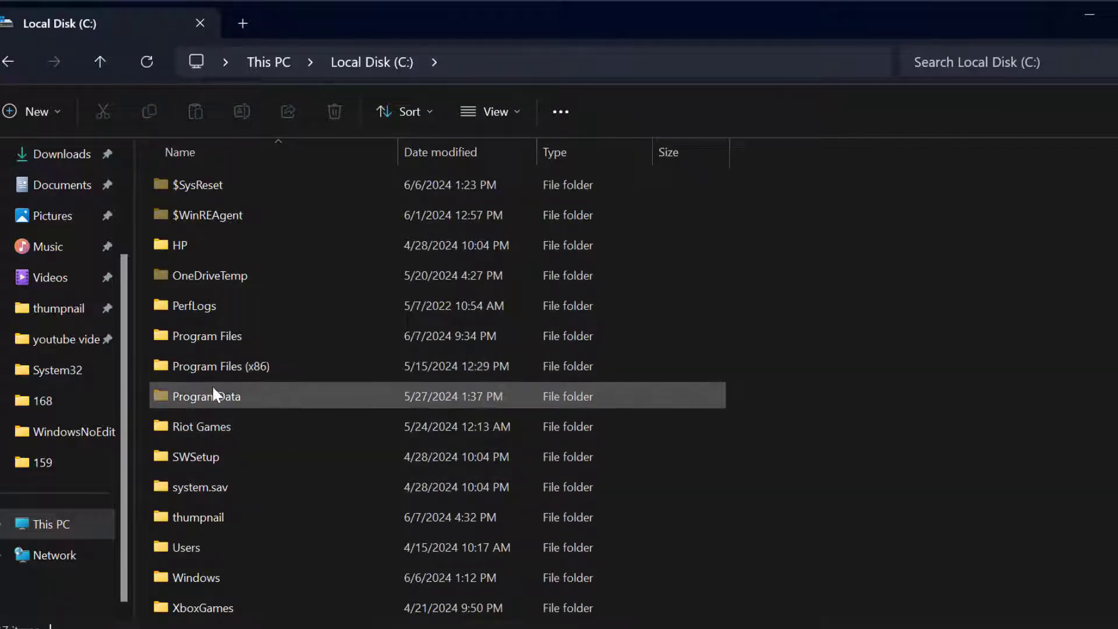
{"action": "double_click", "coordinate": [201, 427]}
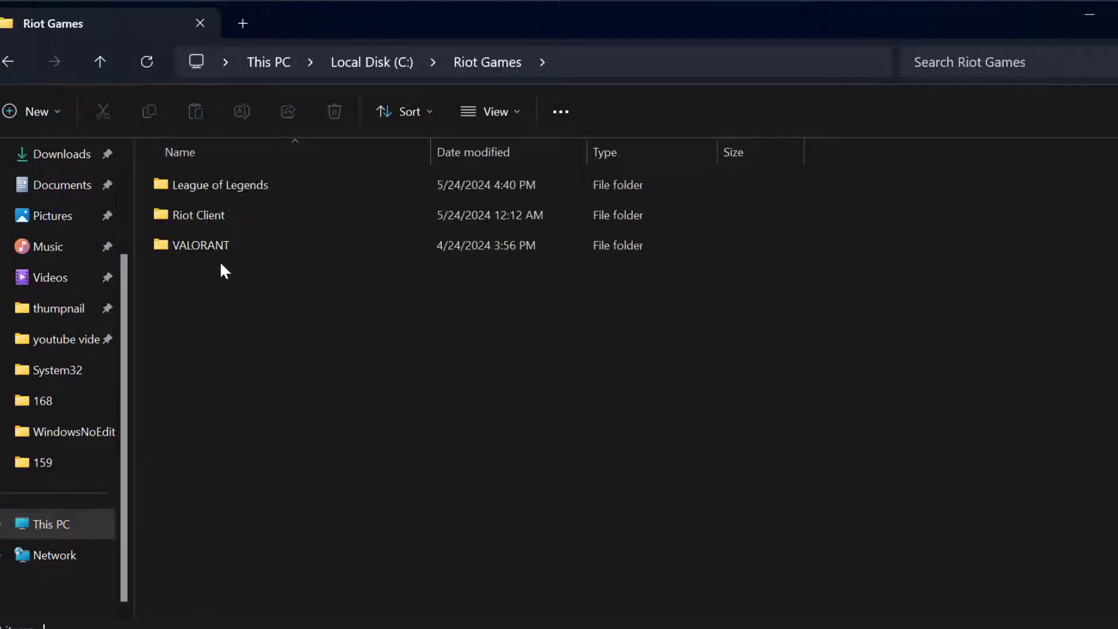
{"action": "double_click", "coordinate": [198, 214]}
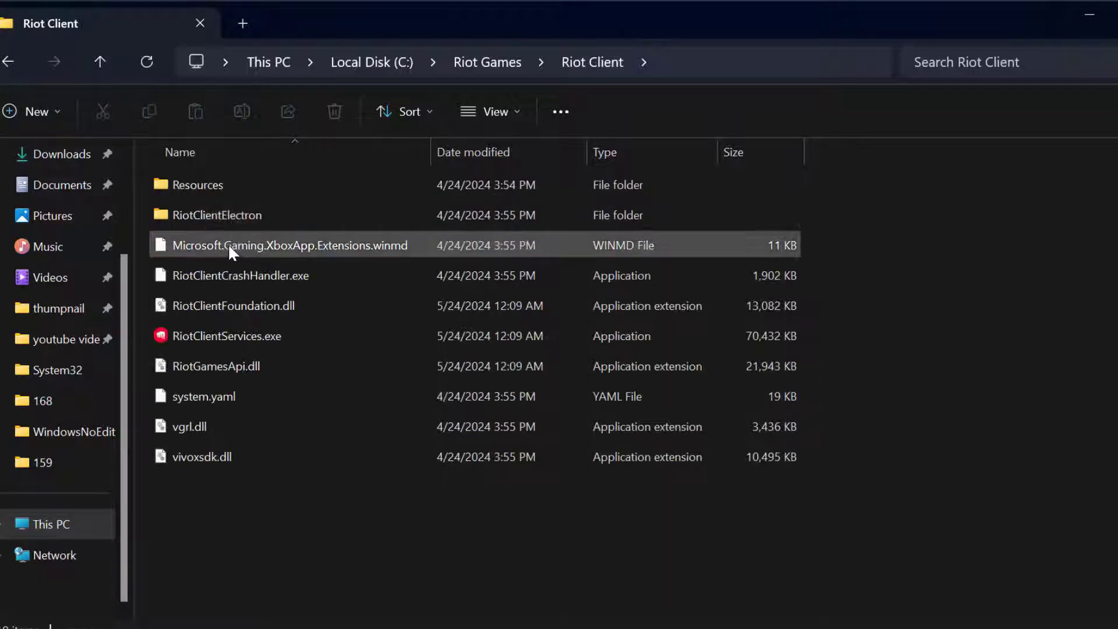
{"action": "mouse_move", "coordinate": [238, 343]}
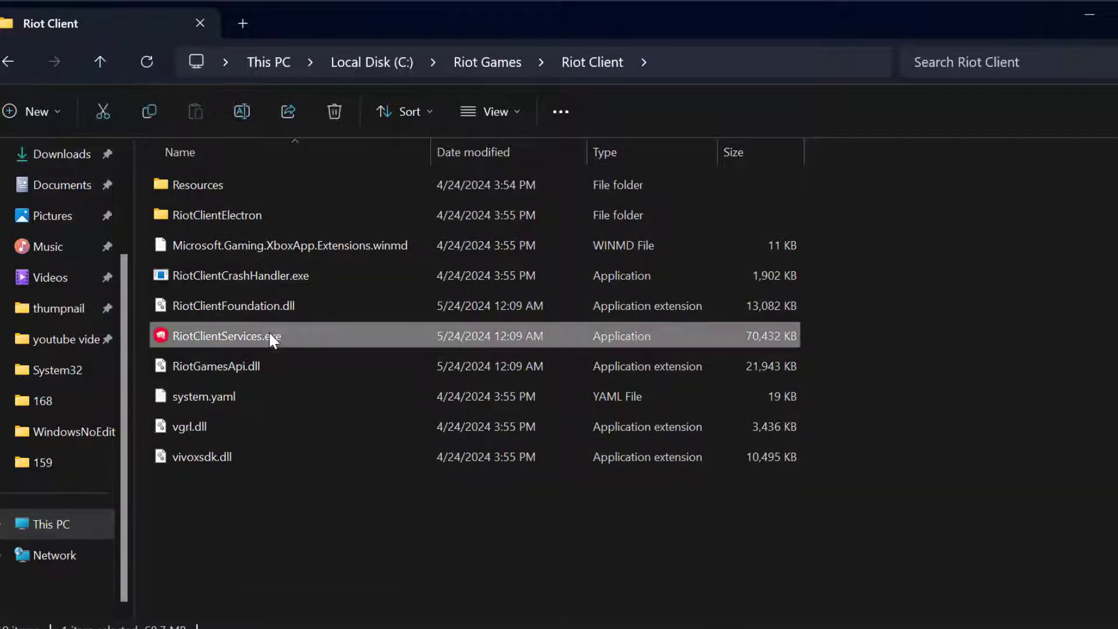
Step: Launch RiotClientServices.exe as administrator from its folder
{"action": "right_click", "coordinate": [224, 336]}
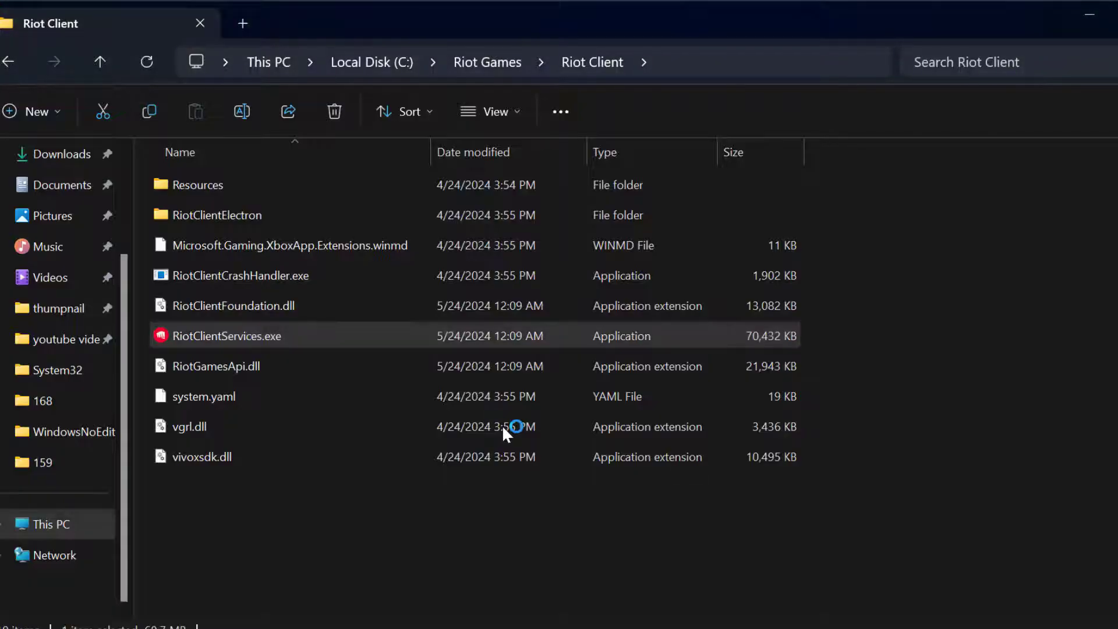
{"action": "double_click", "coordinate": [226, 335]}
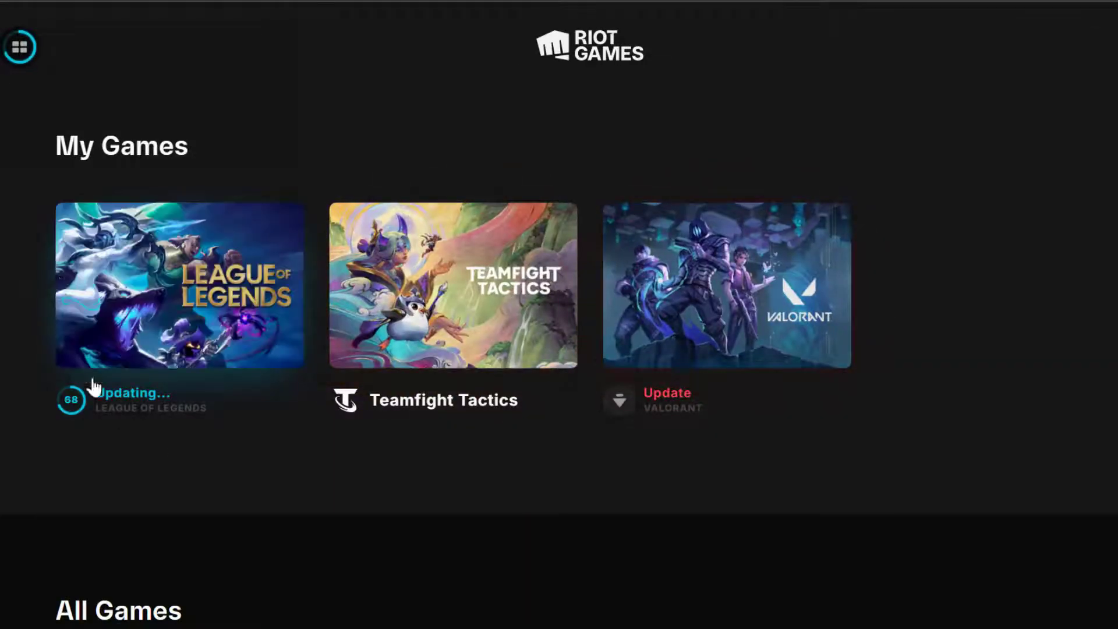
{"action": "mouse_move", "coordinate": [154, 283]}
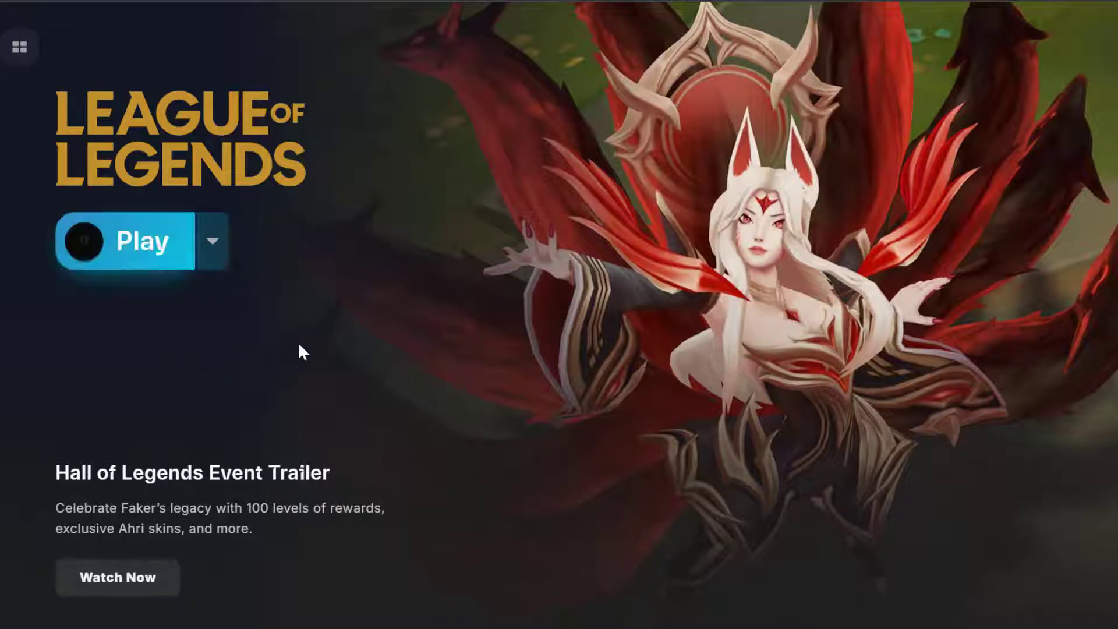
{"action": "mouse_move", "coordinate": [116, 255]}
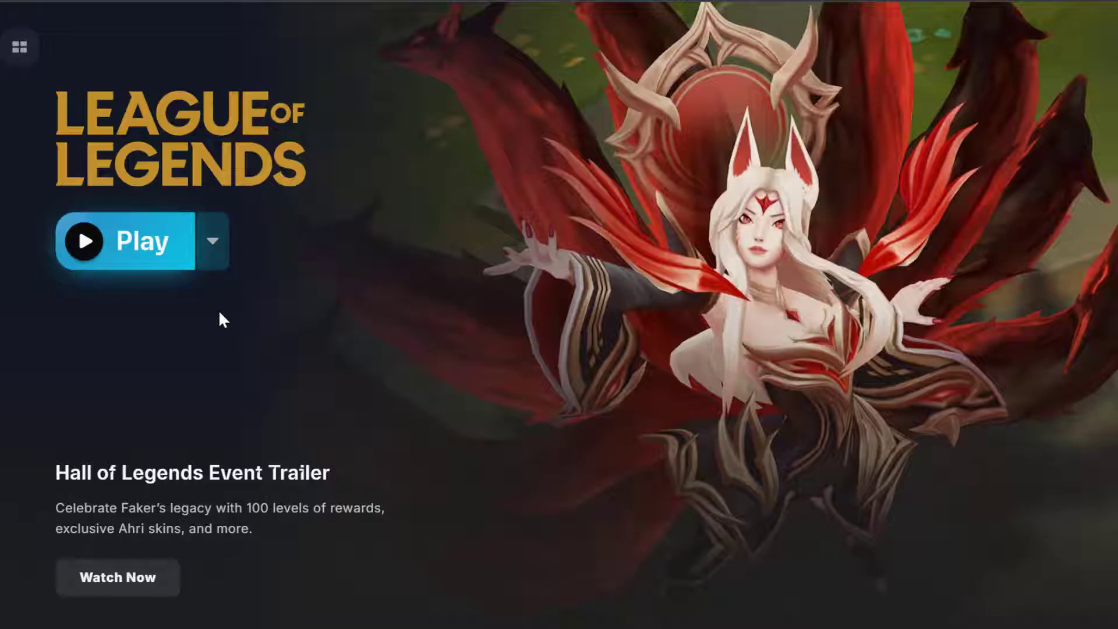
{"action": "mouse_move", "coordinate": [249, 317]}
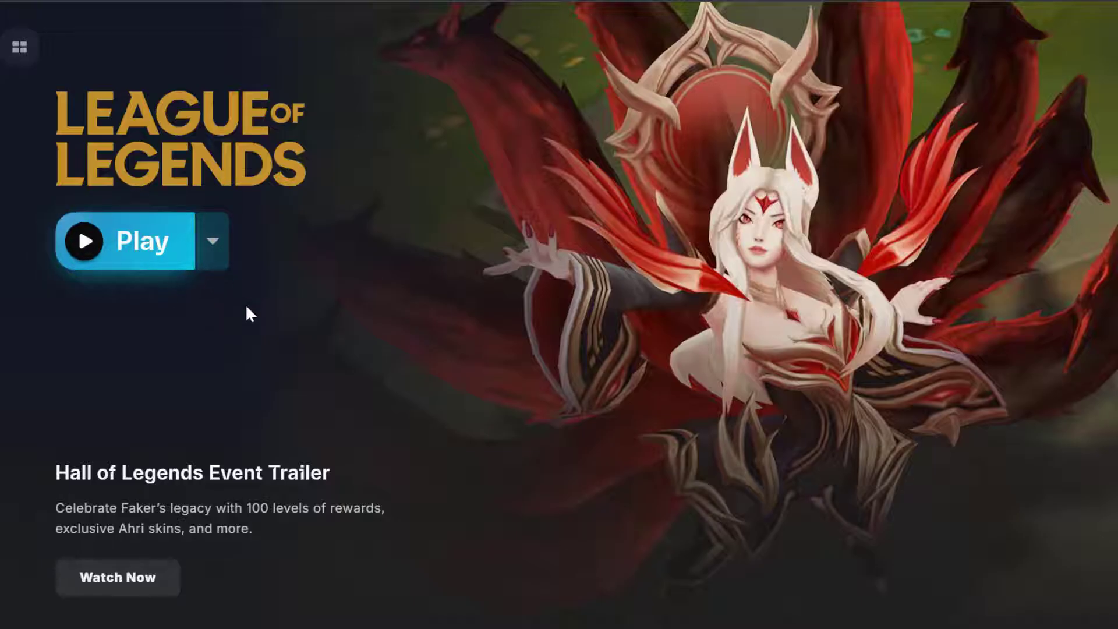
{"action": "mouse_move", "coordinate": [881, 306]}
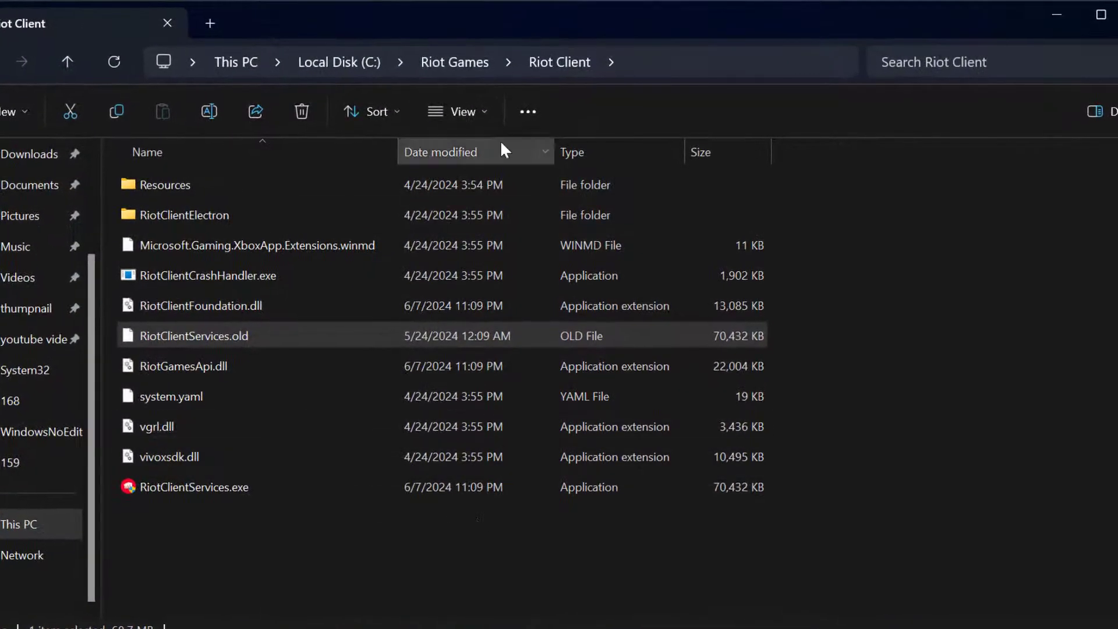
Step: Go up to Riot Games and into the League of Legends folder
{"action": "left_click", "coordinate": [454, 61]}
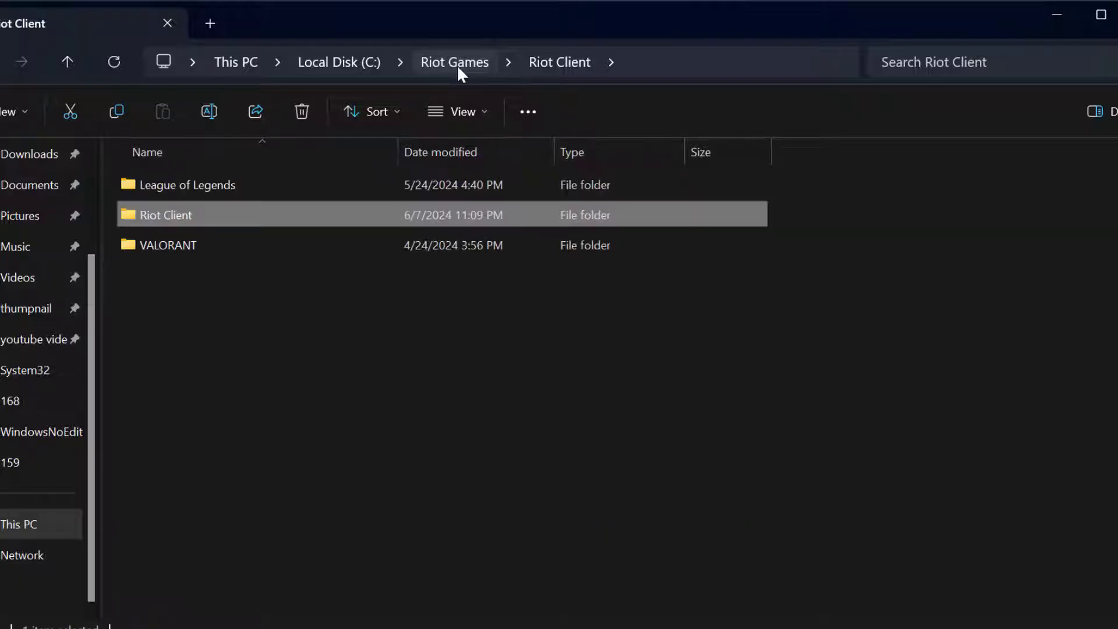
{"action": "left_click", "coordinate": [454, 62]}
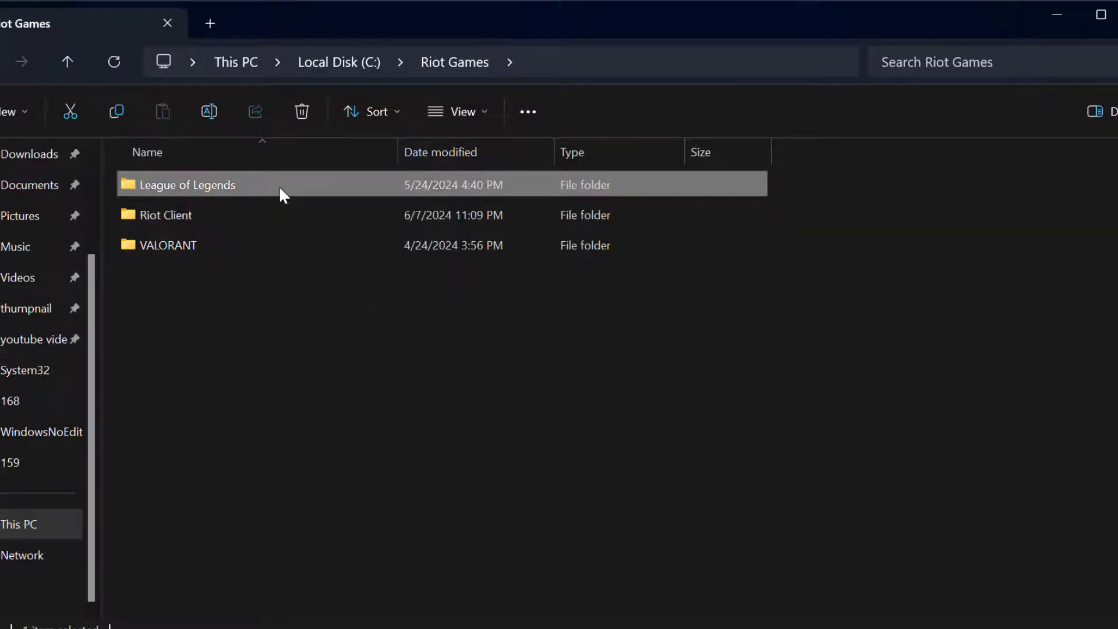
{"action": "double_click", "coordinate": [187, 184]}
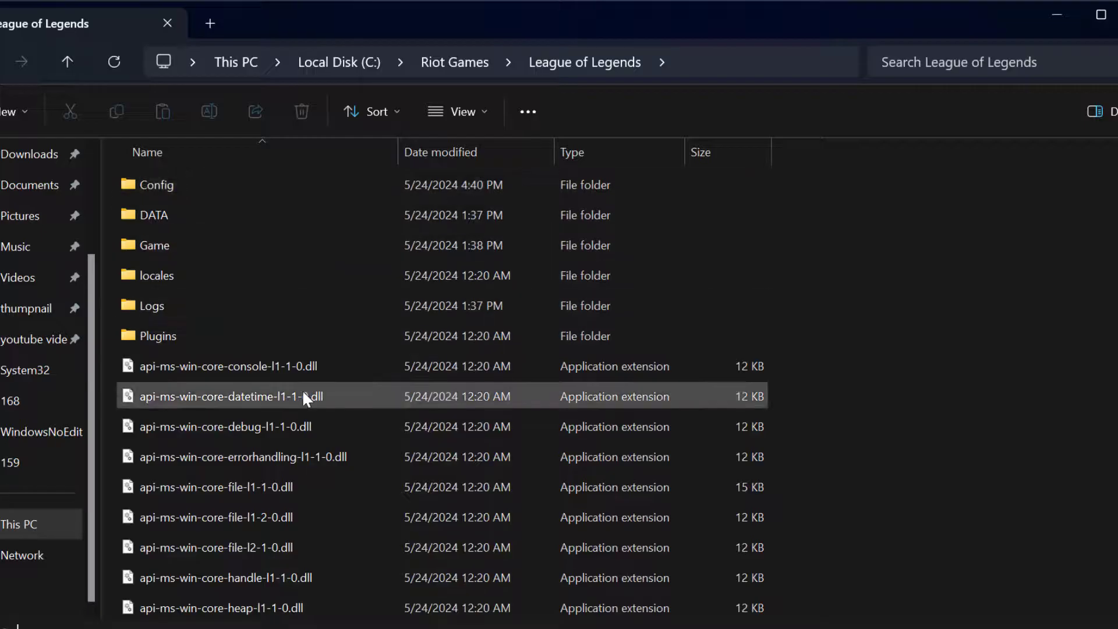
{"action": "scroll", "scroll_direction": "down", "scroll_amount": 3}
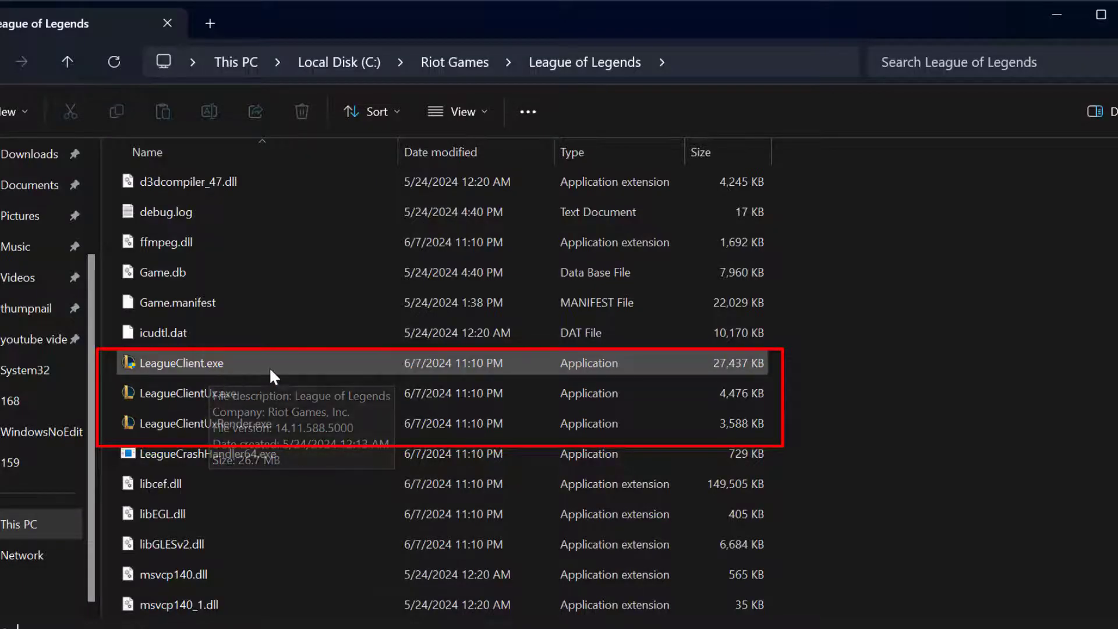
{"action": "mouse_move", "coordinate": [209, 410]}
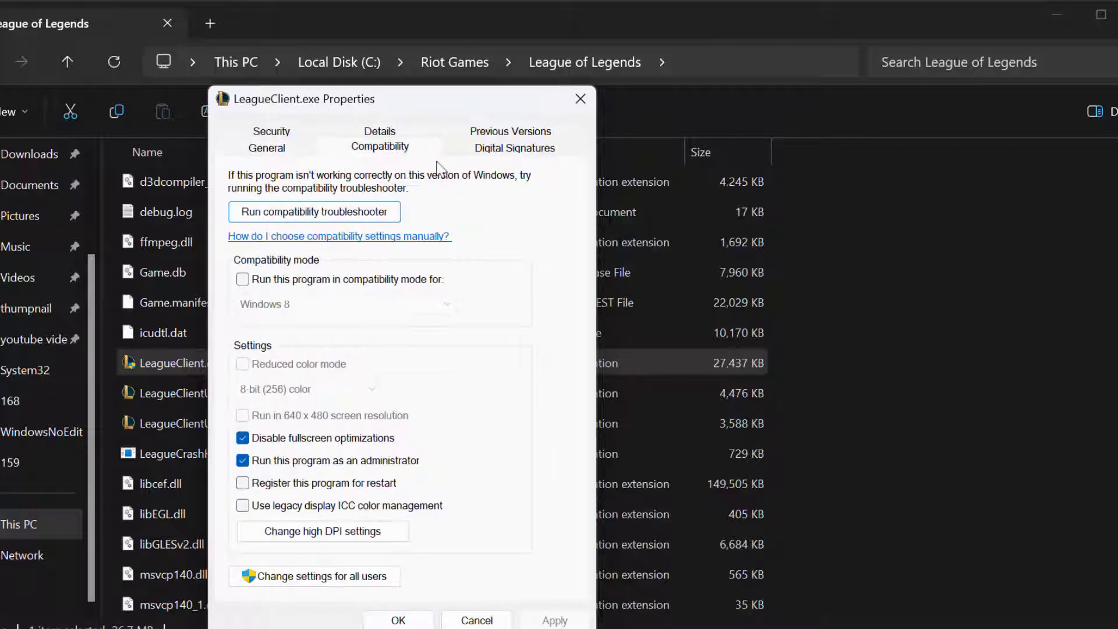
Step: Clear run-as-administrator and disable-fullscreen-optimizations for LeagueClient.exe
{"action": "left_click", "coordinate": [242, 461]}
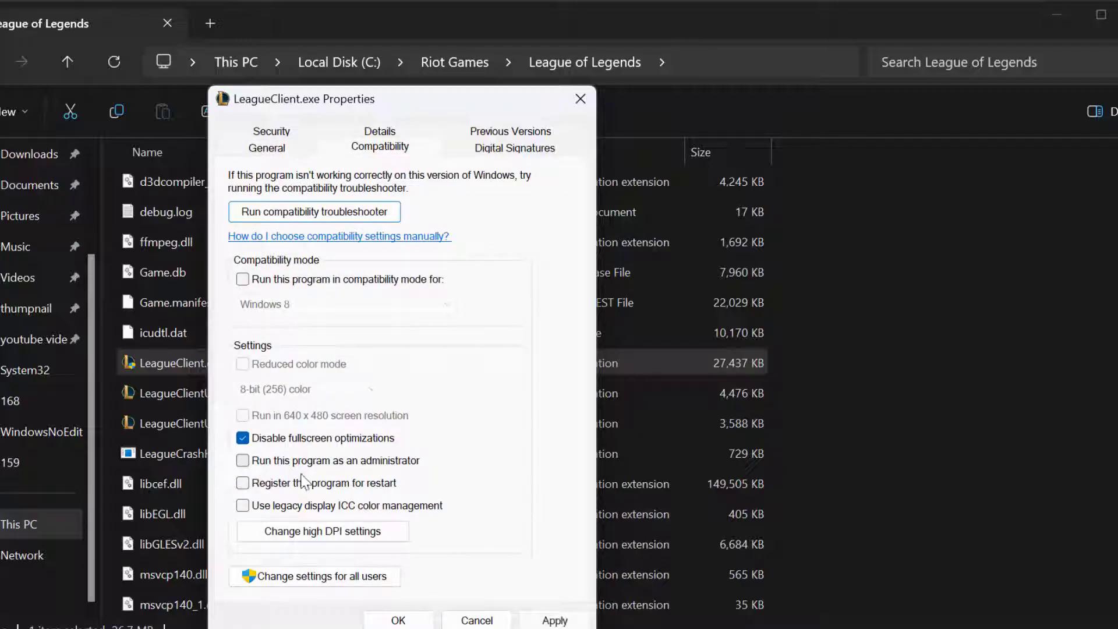
{"action": "mouse_move", "coordinate": [445, 478]}
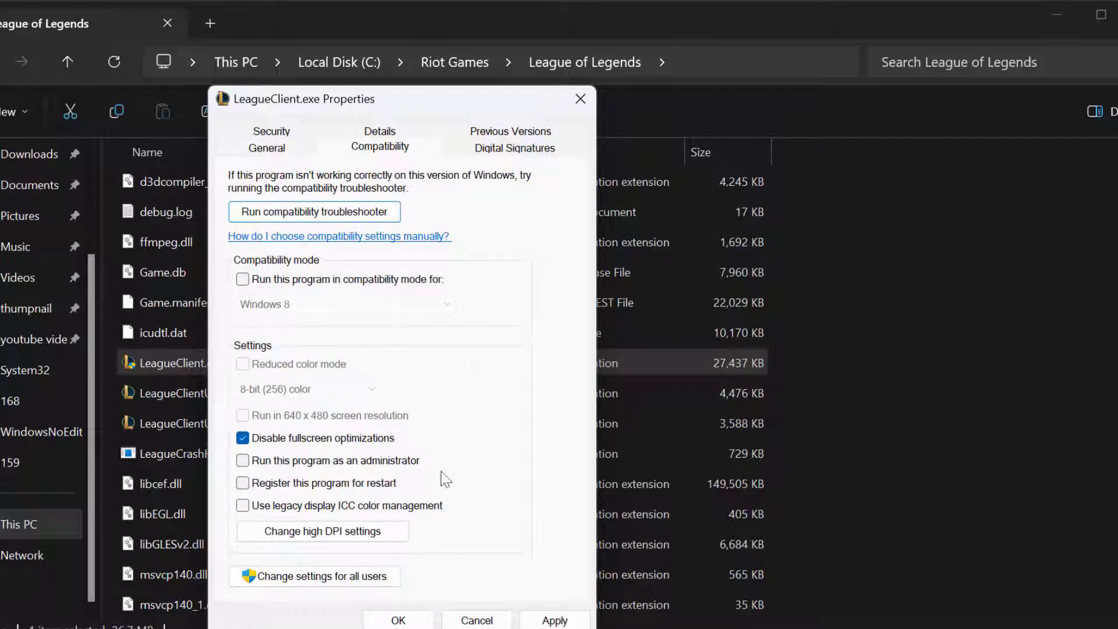
{"action": "left_click", "coordinate": [242, 438]}
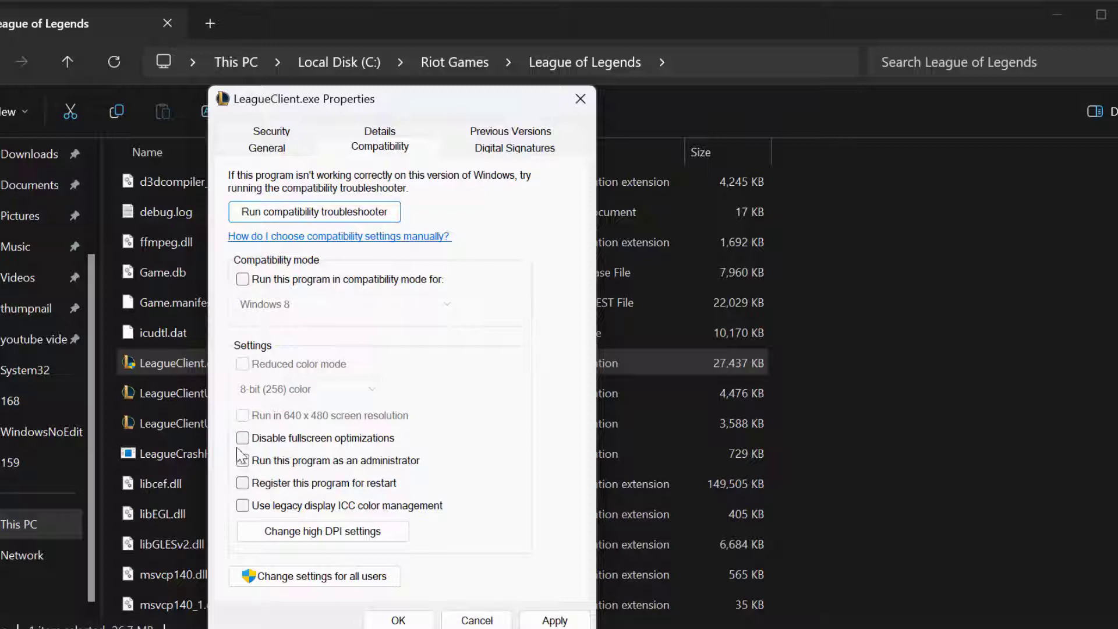
{"action": "mouse_move", "coordinate": [317, 467]}
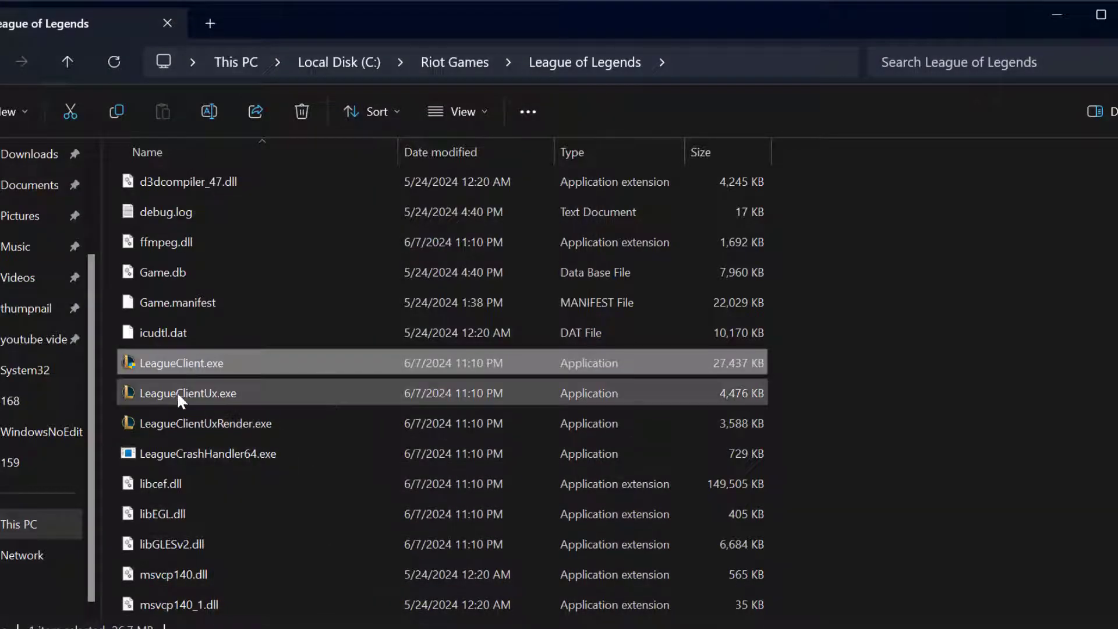
{"action": "mouse_move", "coordinate": [158, 401]}
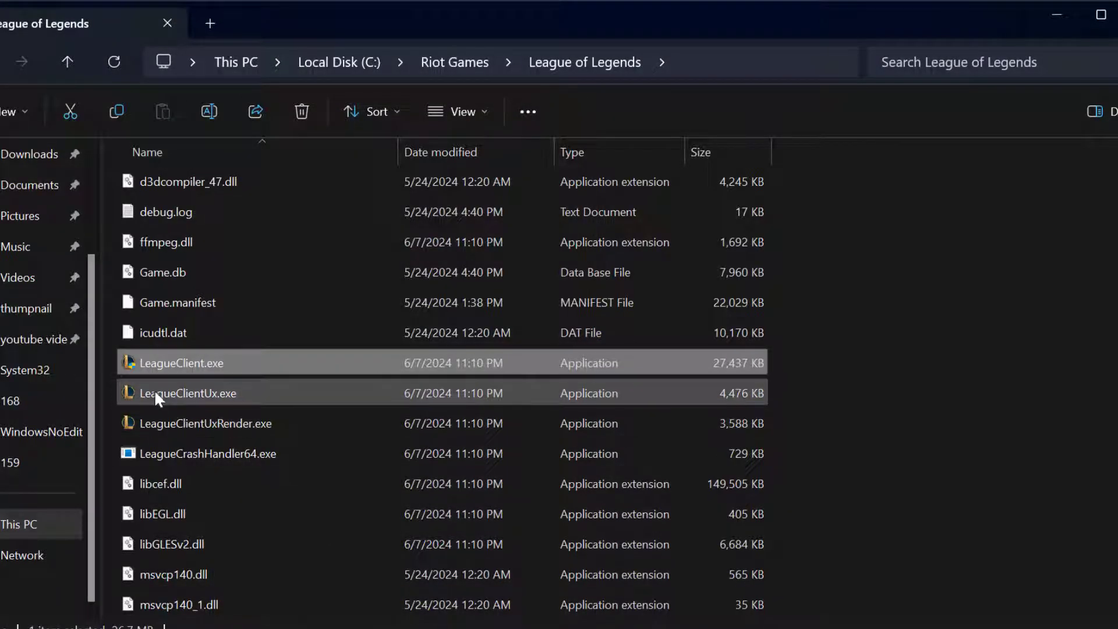
Step: Confirm LeagueClientUx.exe and LeagueClientUxRender.exe compatibility options are all off and apply
{"action": "right_click", "coordinate": [161, 393]}
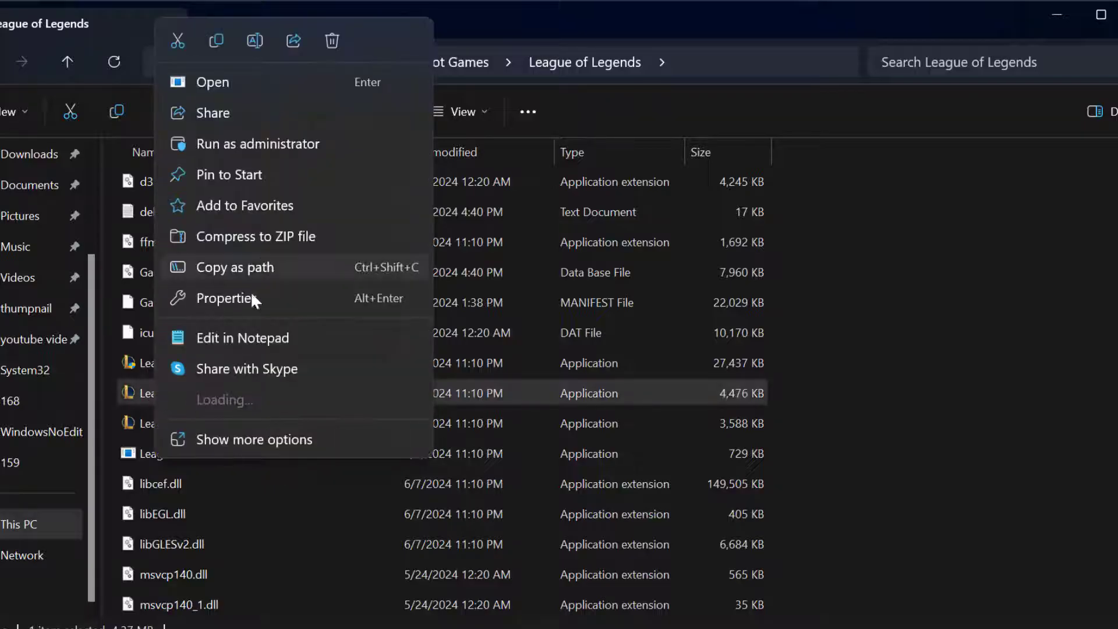
{"action": "left_click", "coordinate": [223, 298]}
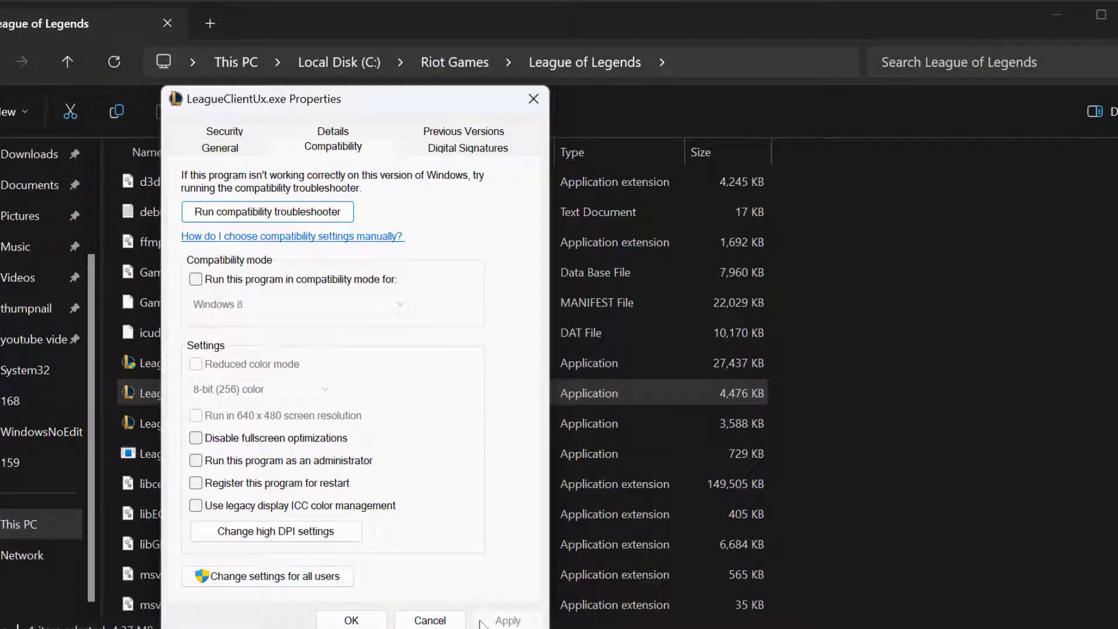
{"action": "right_click", "coordinate": [153, 424]}
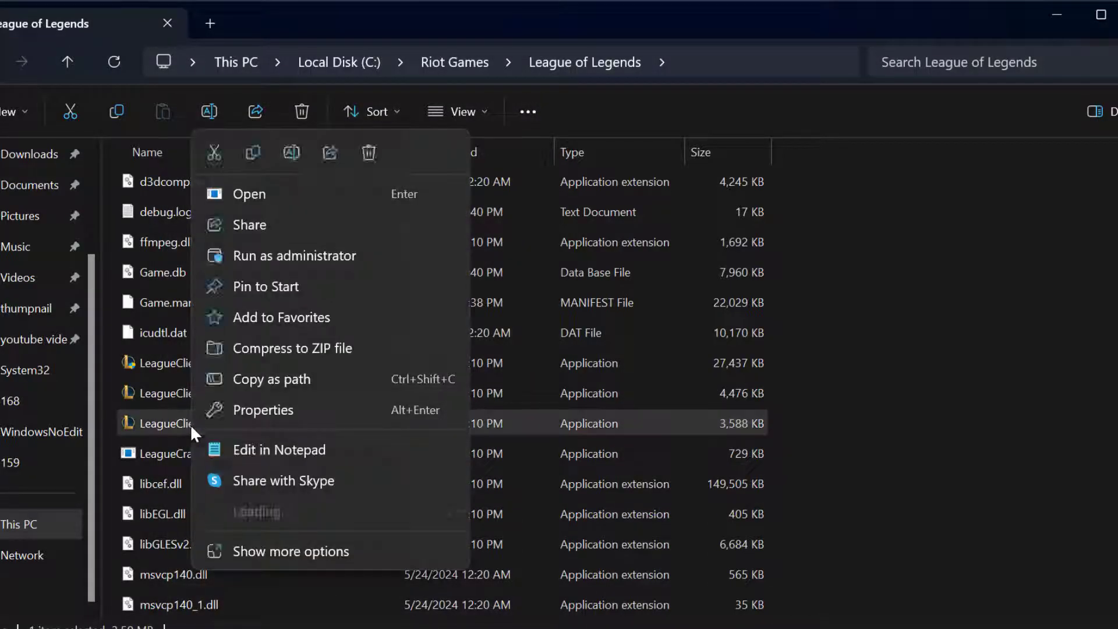
{"action": "left_click", "coordinate": [263, 410]}
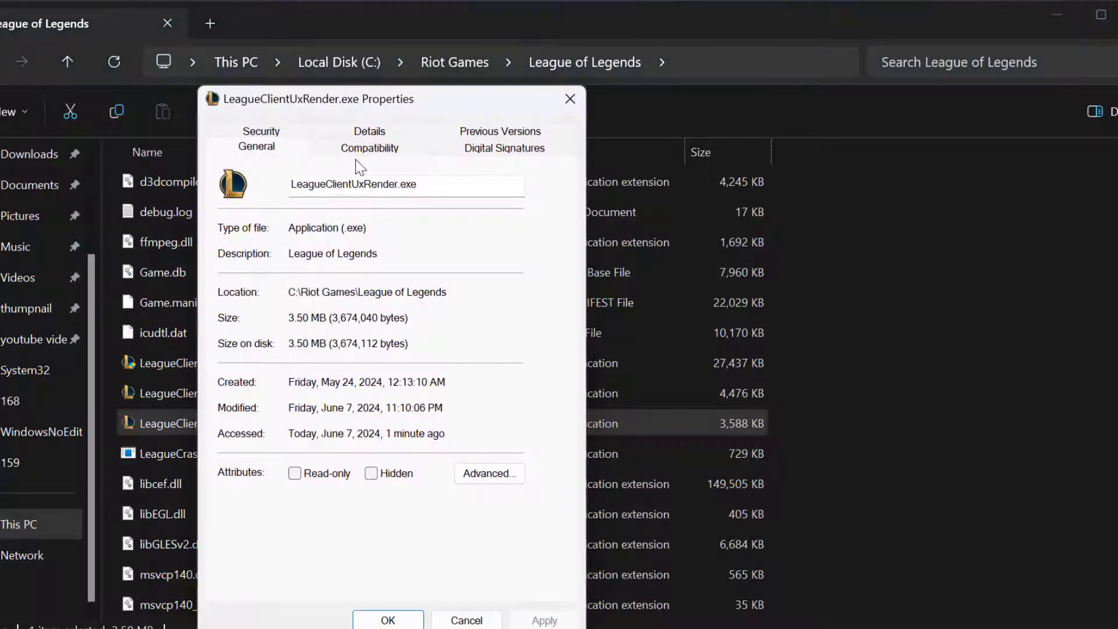
{"action": "left_click", "coordinate": [369, 148]}
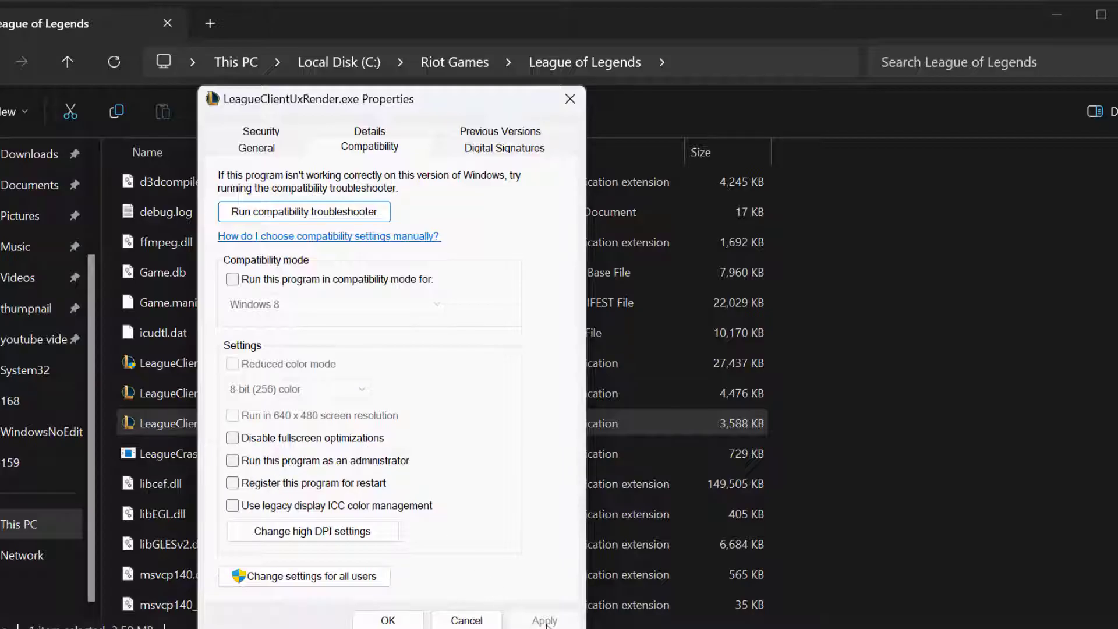
{"action": "left_click", "coordinate": [465, 619]}
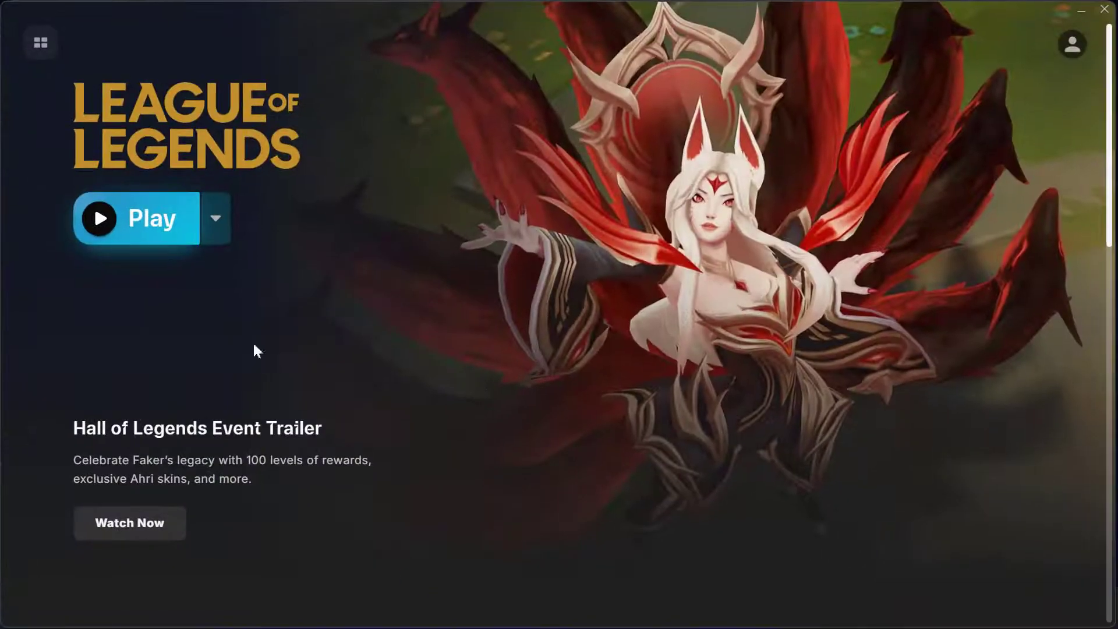
{"action": "mouse_move", "coordinate": [112, 222]}
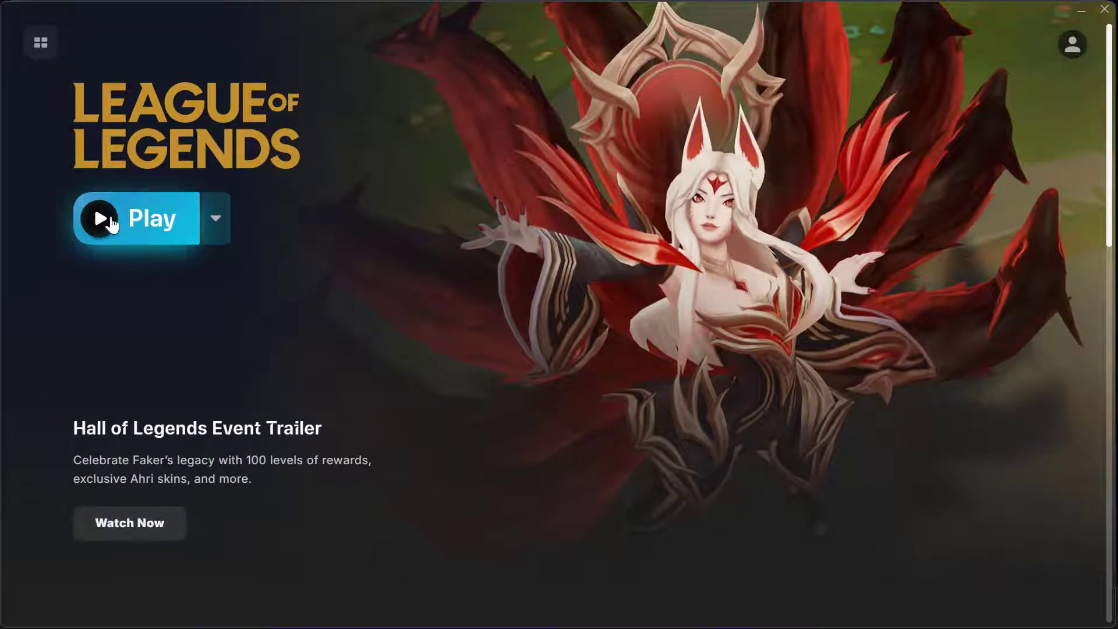
{"action": "mouse_move", "coordinate": [214, 256]}
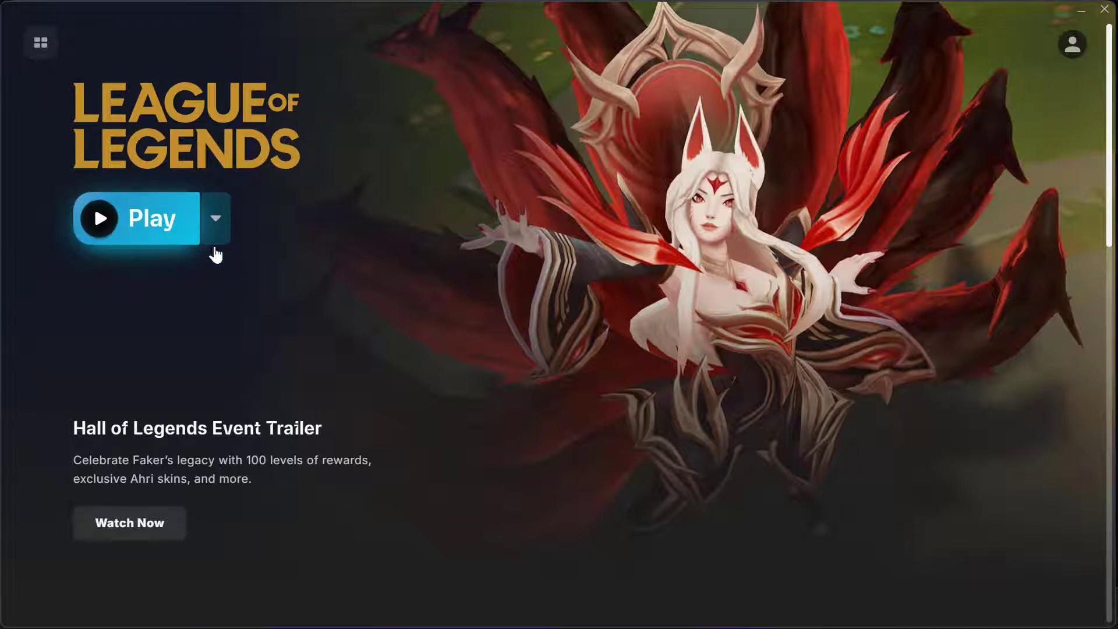
{"action": "mouse_move", "coordinate": [967, 32]}
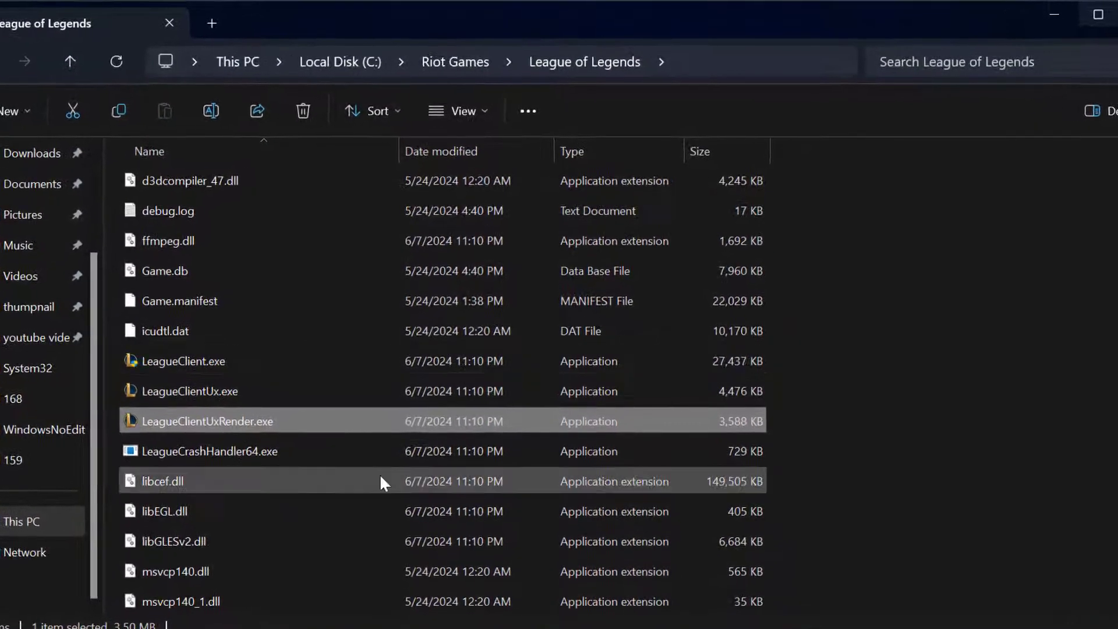
Step: Run the compatibility troubleshooter from LeagueClient.exe's Properties
{"action": "left_click", "coordinate": [184, 361]}
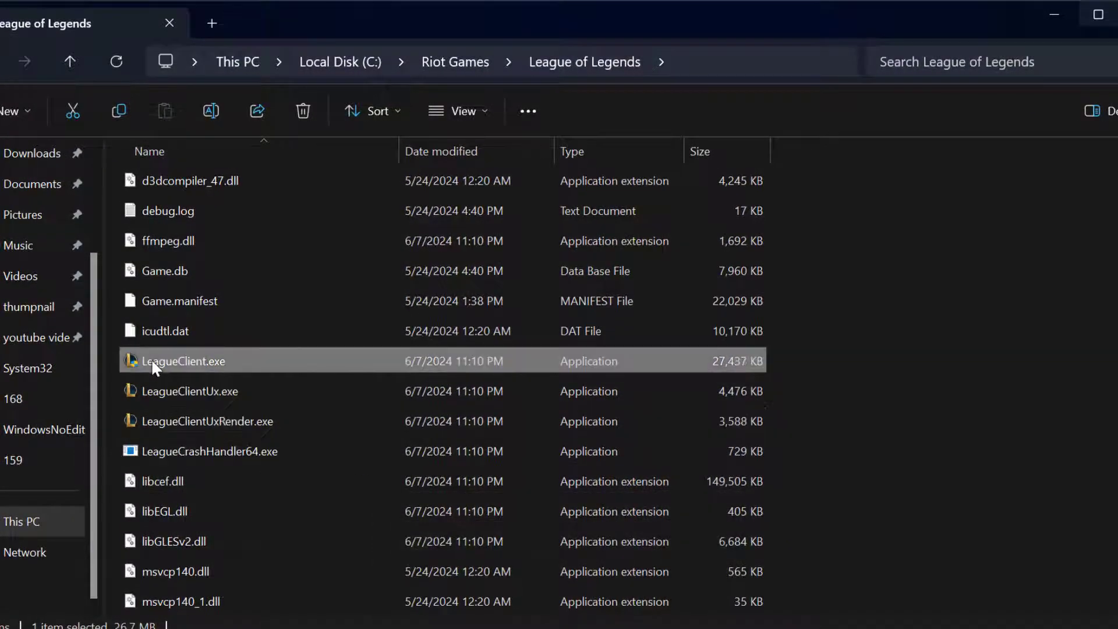
{"action": "right_click", "coordinate": [184, 361]}
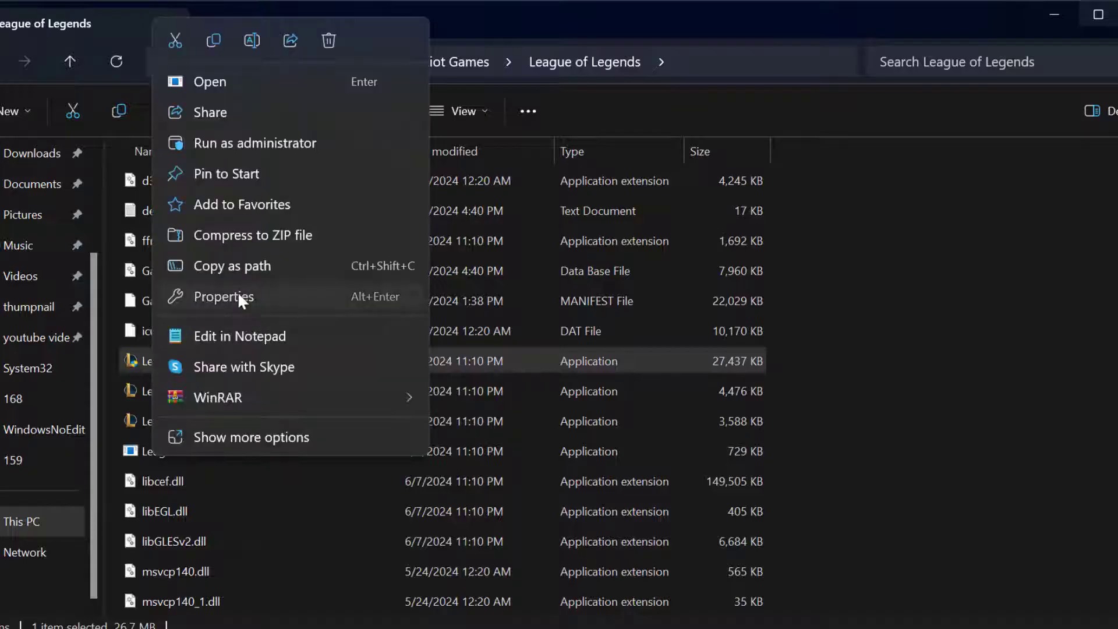
{"action": "left_click", "coordinate": [223, 297]}
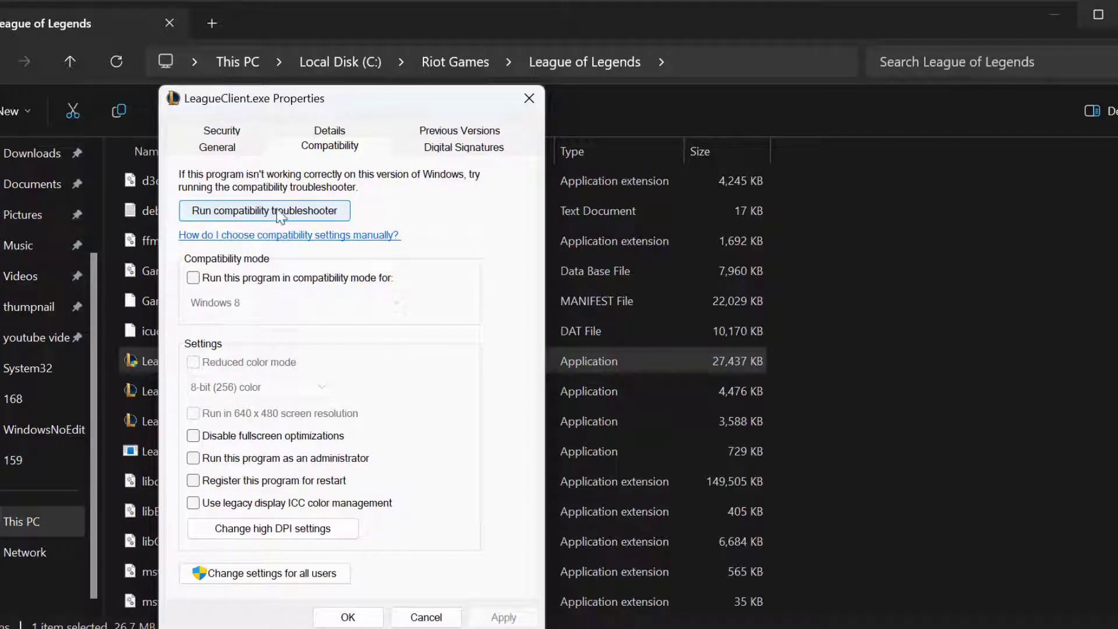
{"action": "left_click", "coordinate": [264, 211]}
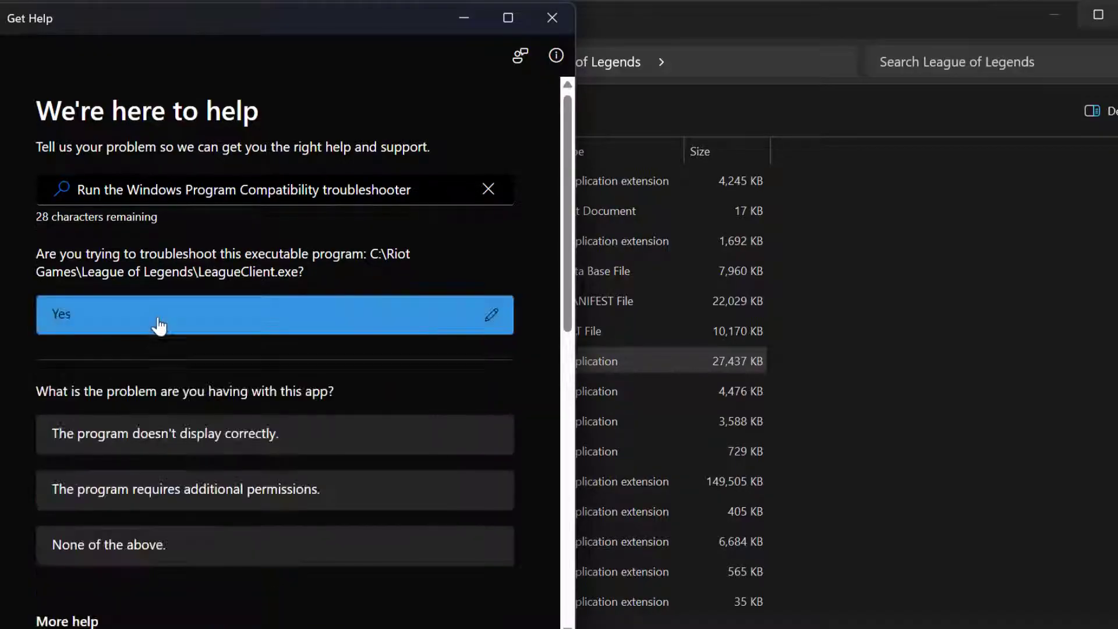
{"action": "mouse_move", "coordinate": [81, 582]}
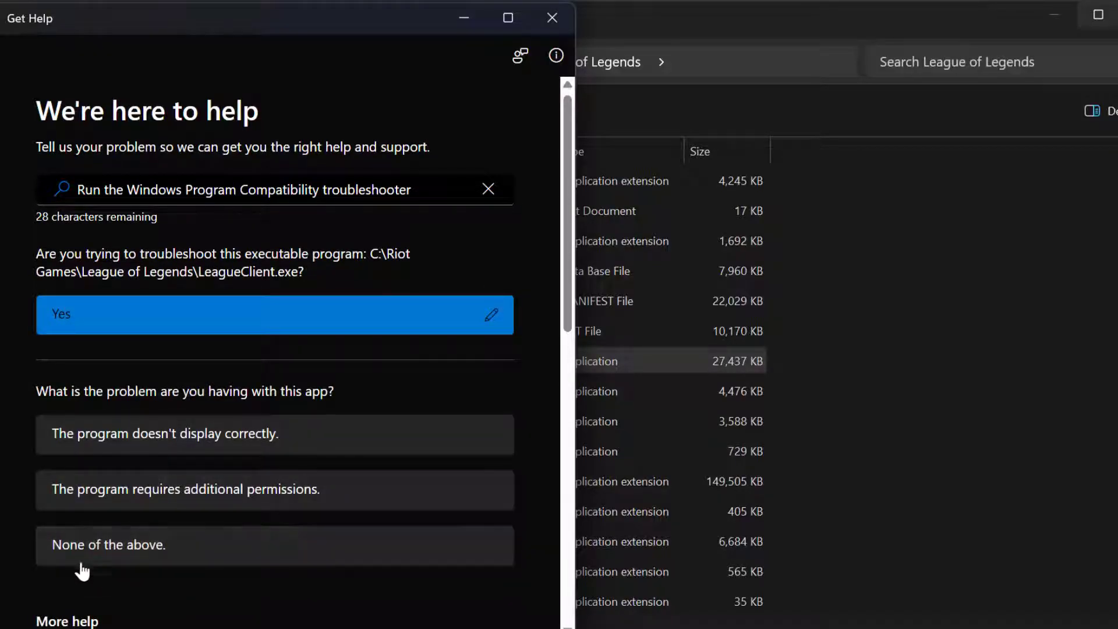
Step: Choose None of the above, accept the recommended settings and close Get Help
{"action": "left_click", "coordinate": [107, 545]}
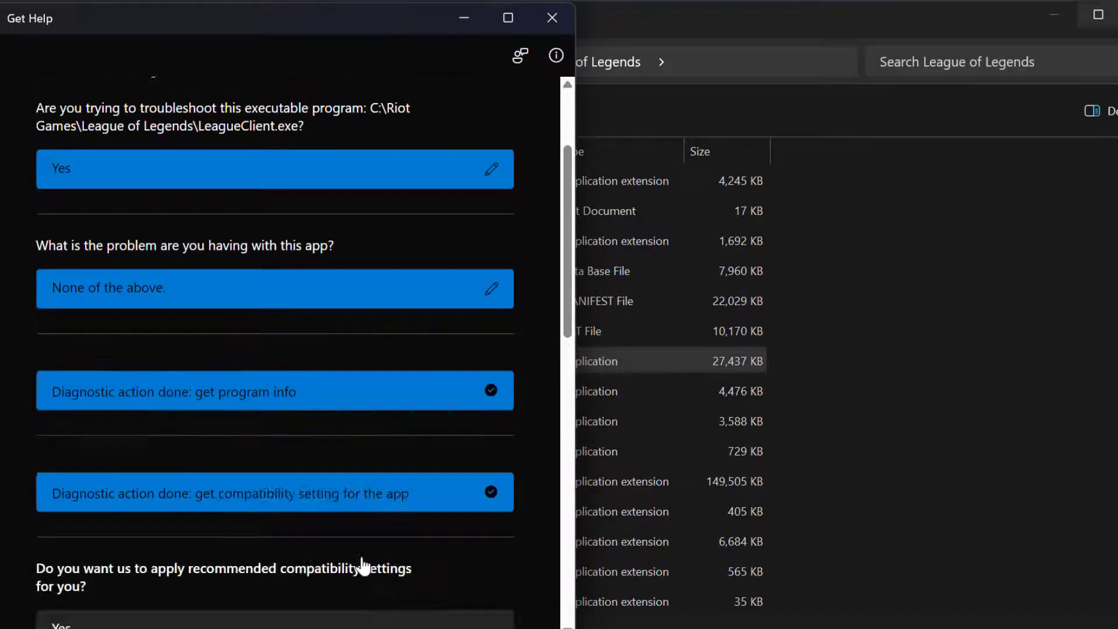
{"action": "scroll", "scroll_direction": "down", "scroll_amount": 3}
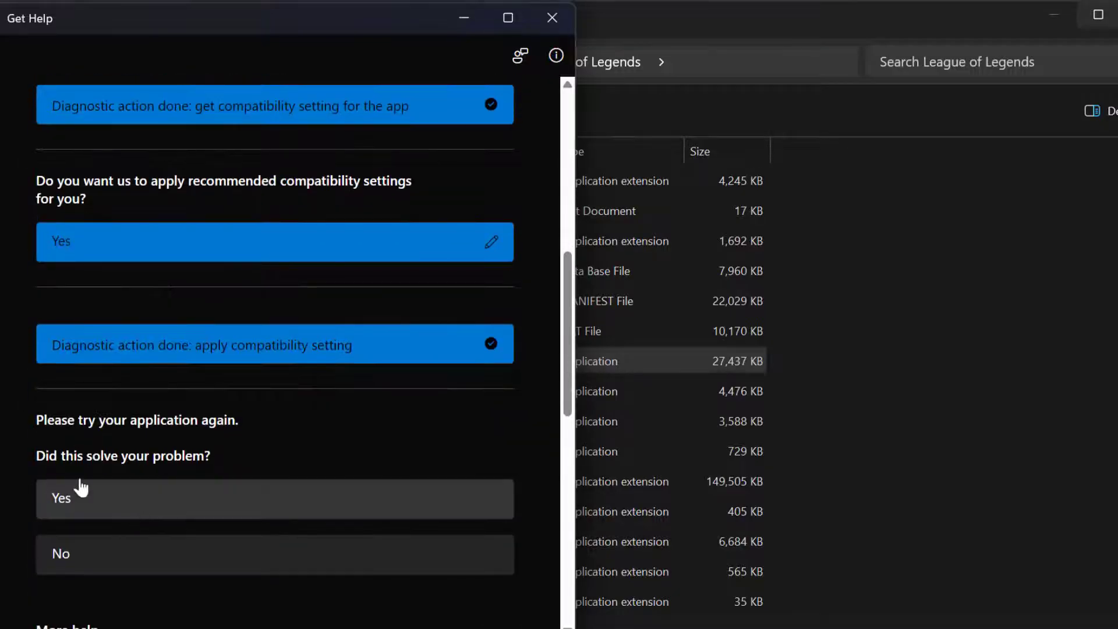
{"action": "mouse_move", "coordinate": [548, 17]}
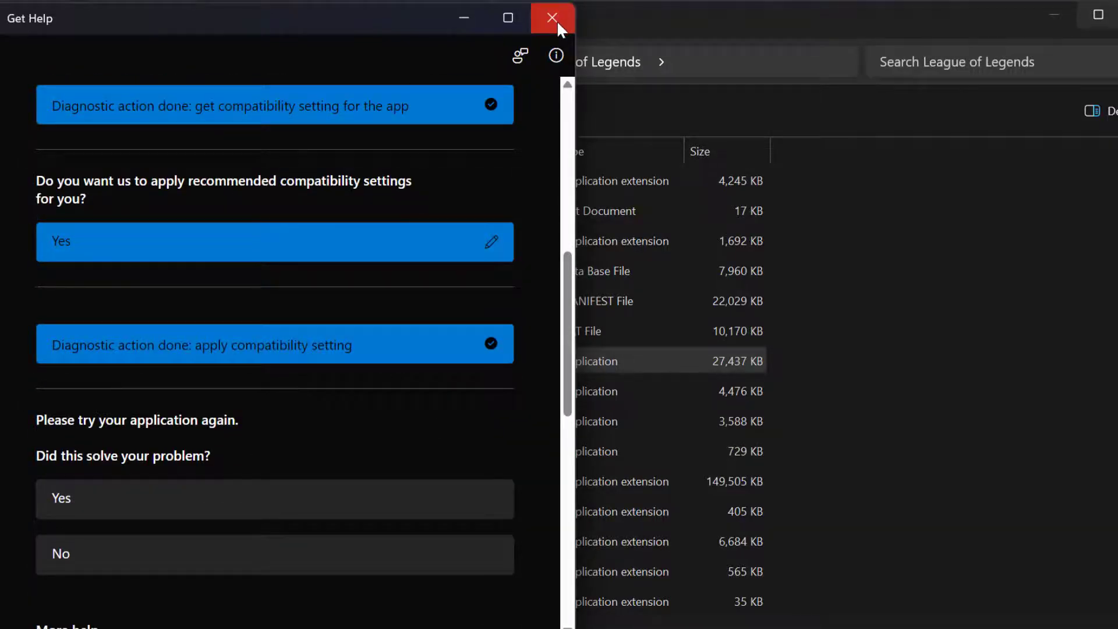
{"action": "left_click", "coordinate": [547, 16]}
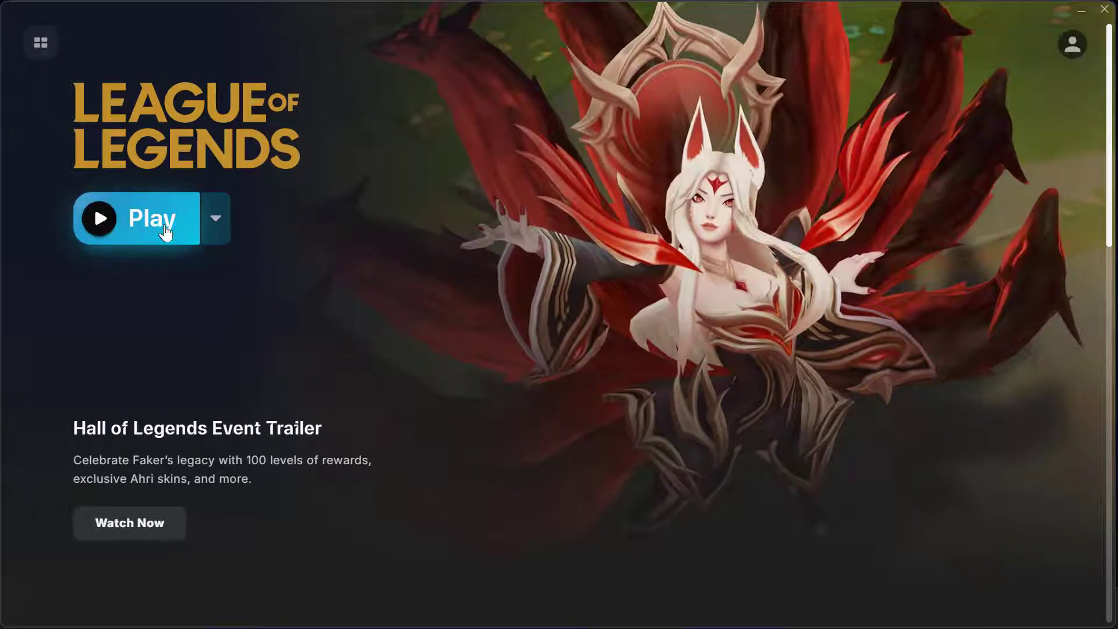
{"action": "mouse_move", "coordinate": [127, 257]}
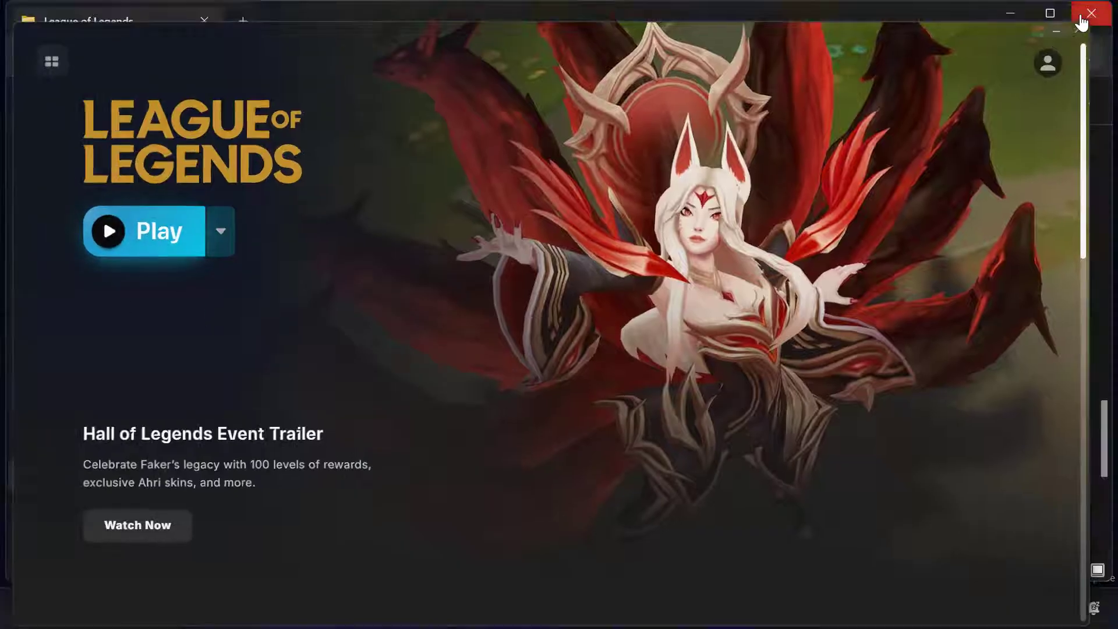
Step: Close the League of Legends launcher window
{"action": "left_click", "coordinate": [1091, 11]}
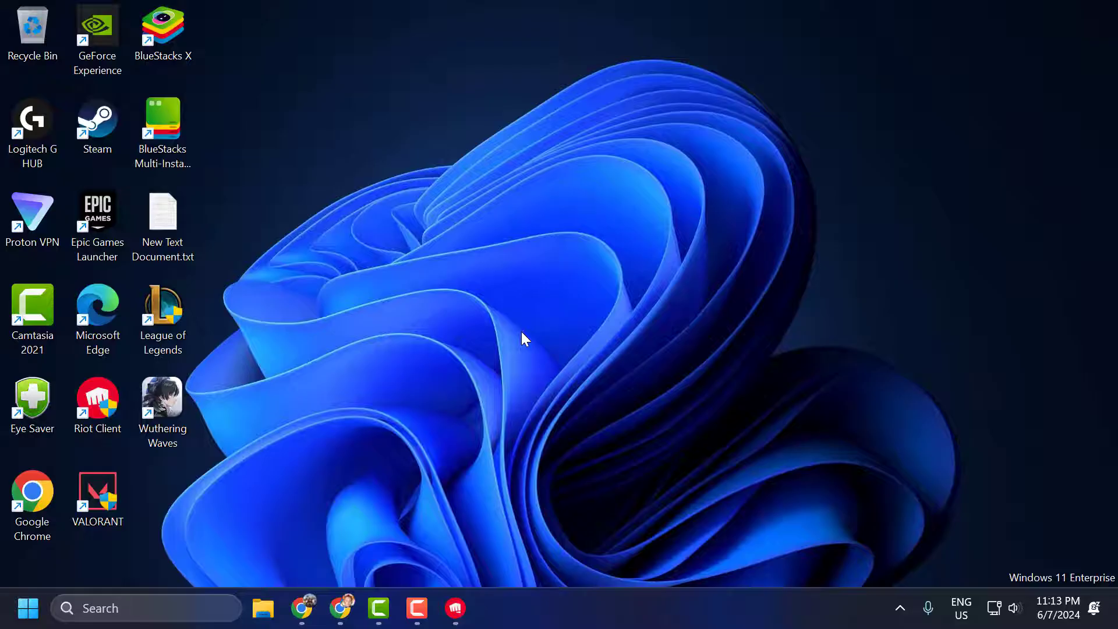